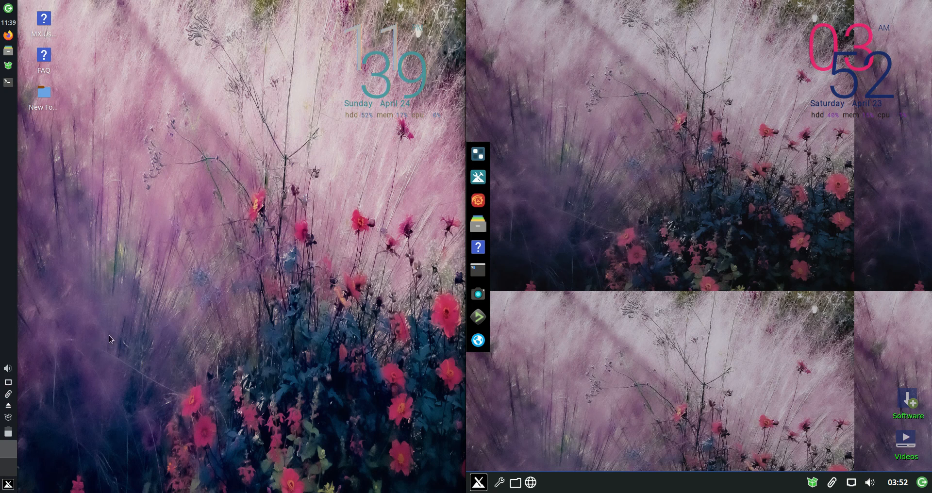
- Bring up the Xfce Whisker application menu showing the Favorites list
left_click(8, 483)
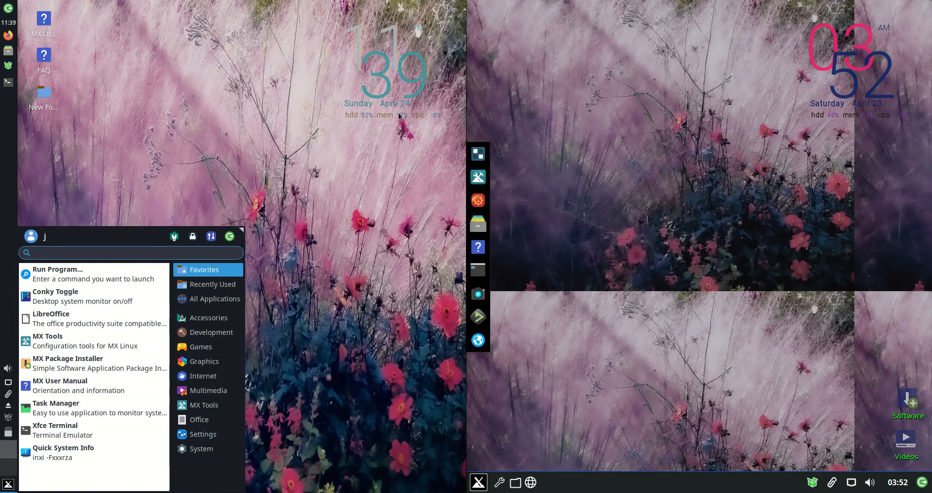
- Launch Xfce Terminal from the menu favourites alongside a Fluxbox terminal
left_click(478, 483)
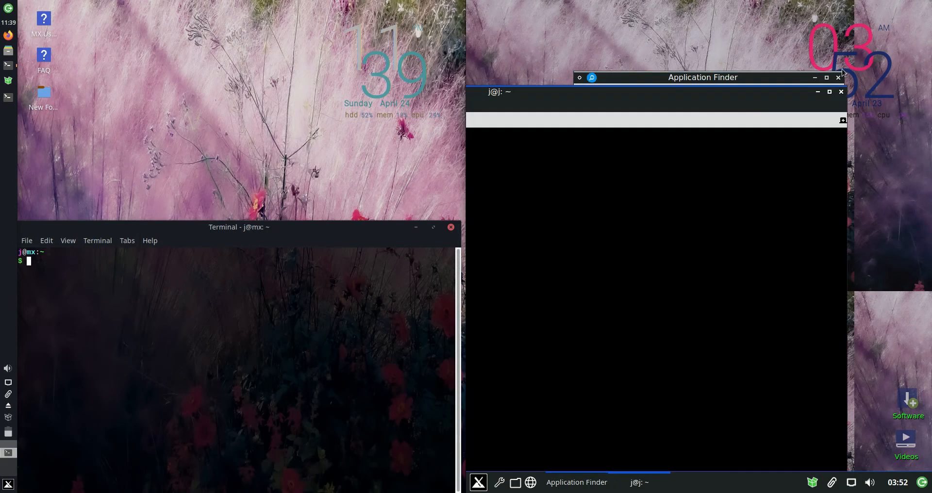
- Dismiss Application Finder, position the Xfce terminal, and run htop for the RAM comparison
left_click(839, 78)
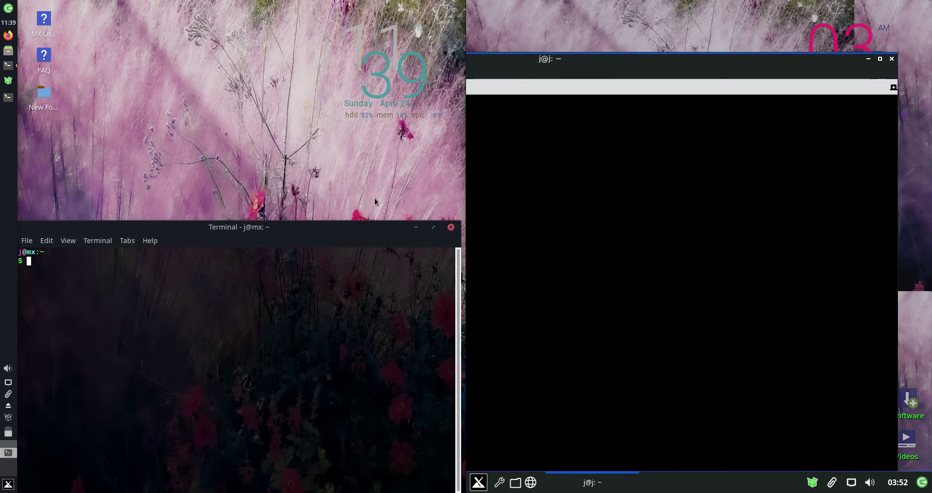
left_click_drag(238, 228, 257, 124)
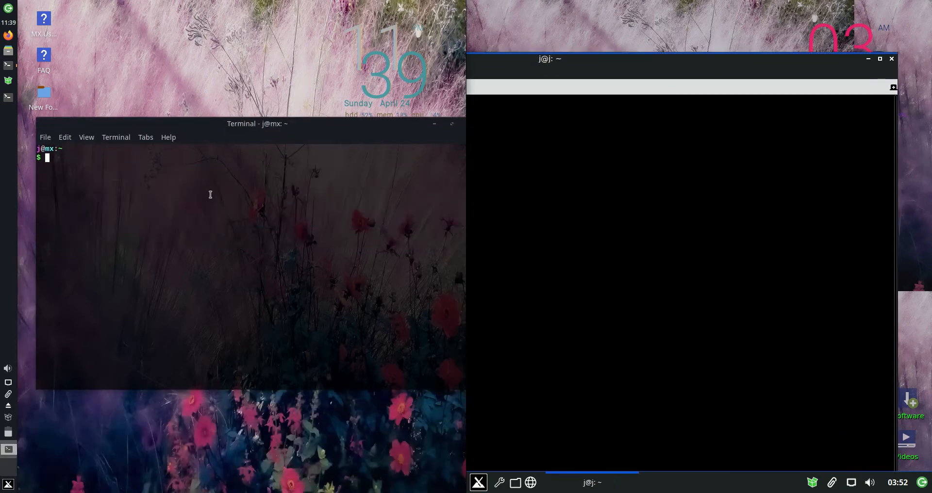
type("htop")
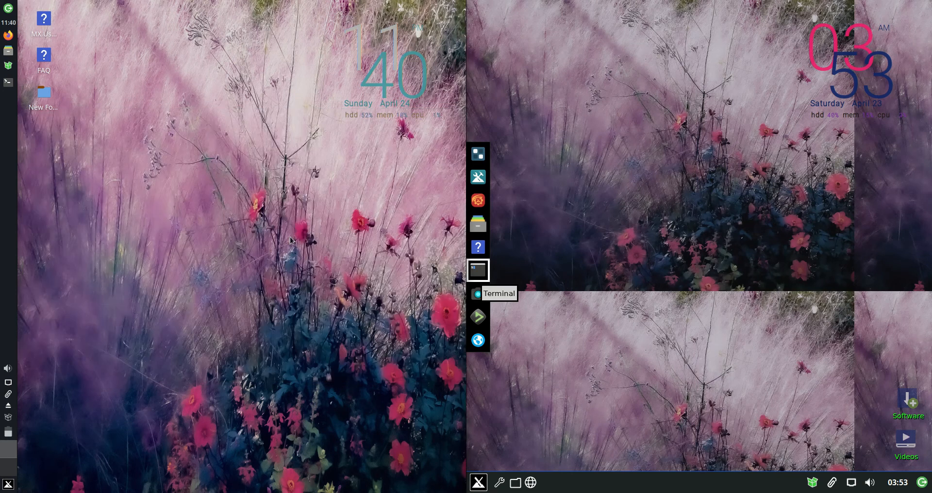
left_click(9, 482)
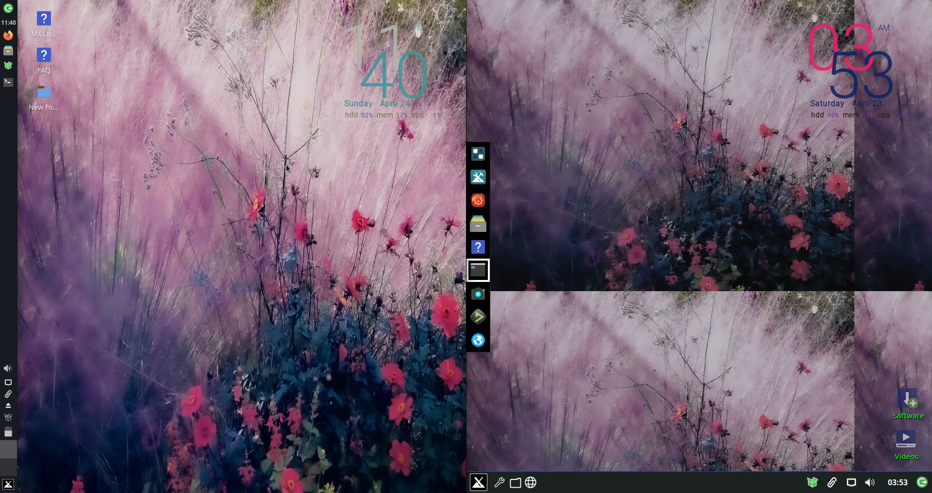
mouse_move(70, 191)
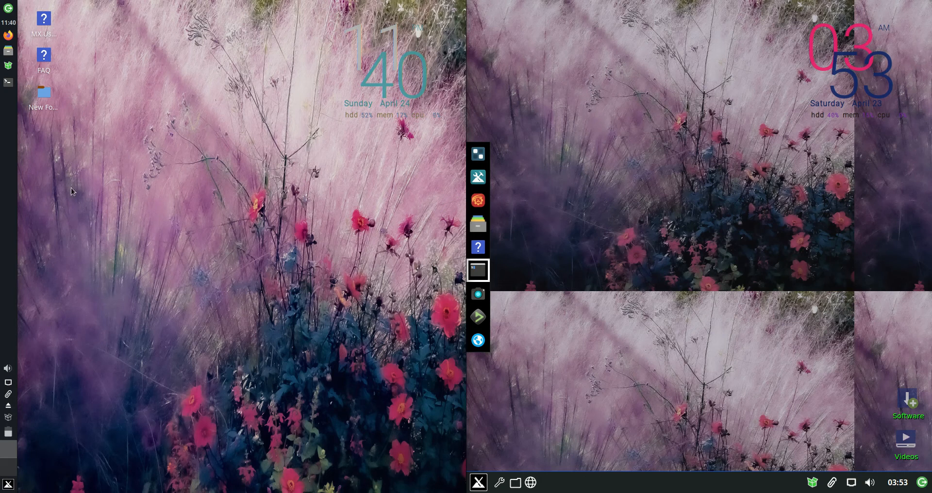
mouse_move(213, 164)
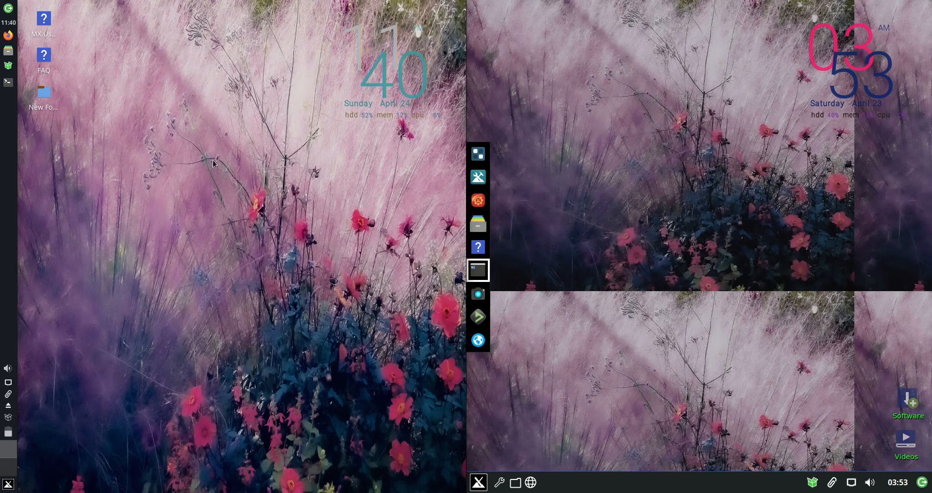
mouse_move(264, 138)
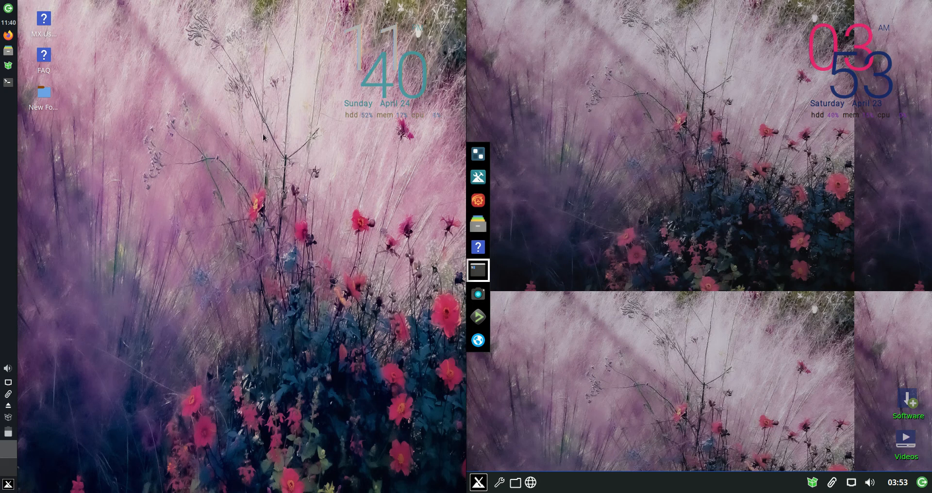